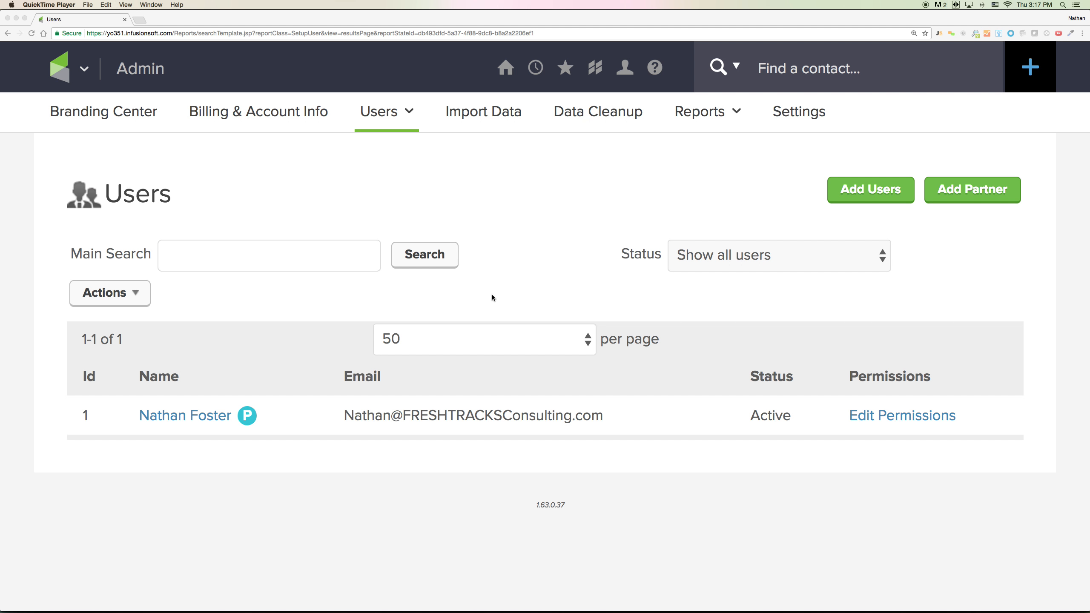
mouse_move(612, 294)
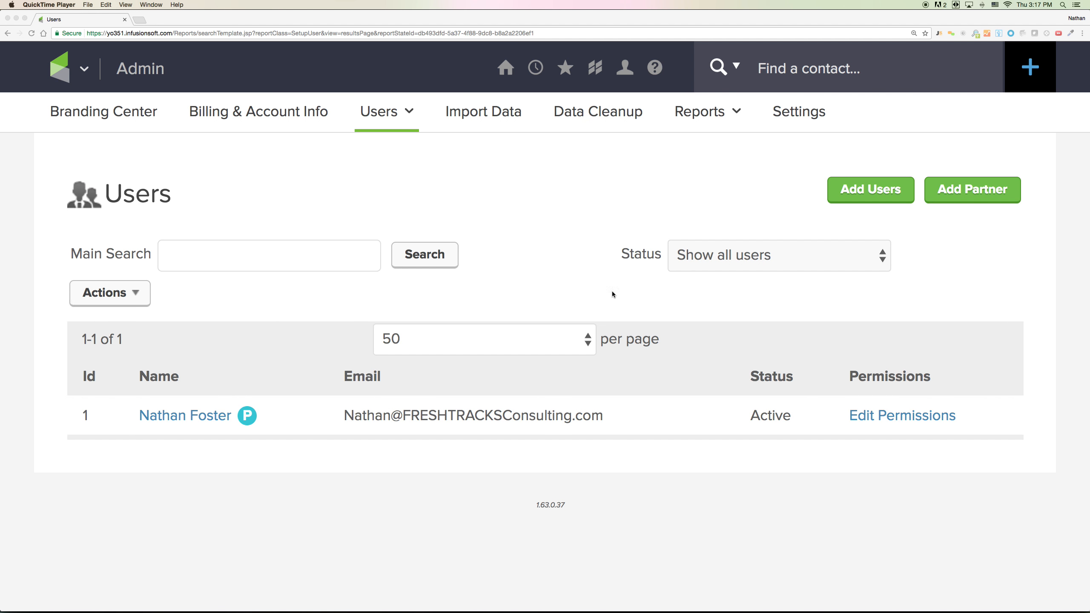
Open the Add Partner(s) form and enter 'FRESHTRACKSConsulting.com' as the Infusionsoft ID.
left_click(83, 68)
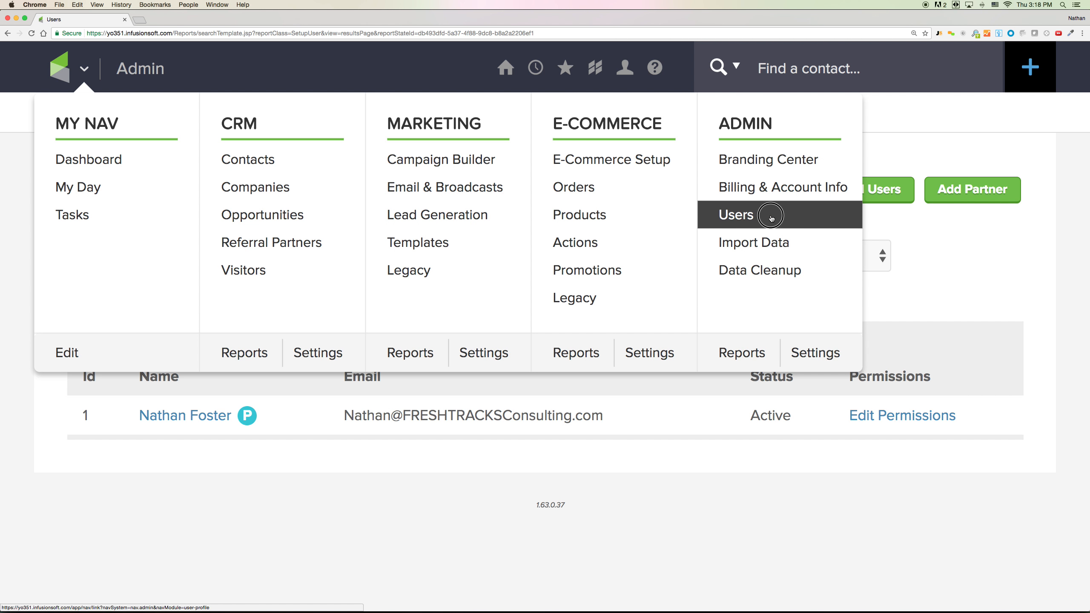
mouse_move(970, 266)
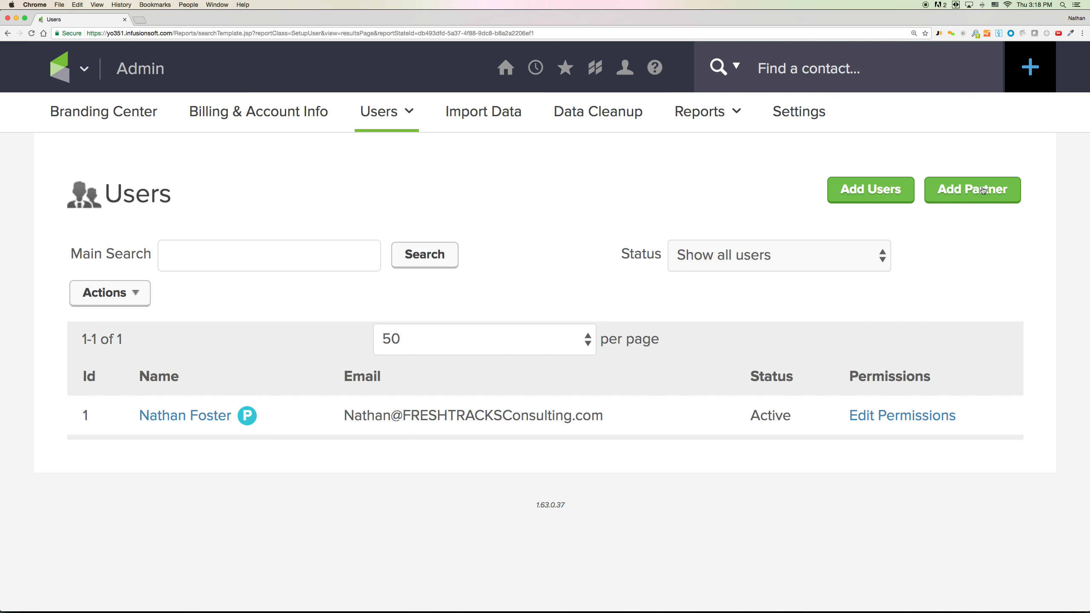
mouse_move(184, 415)
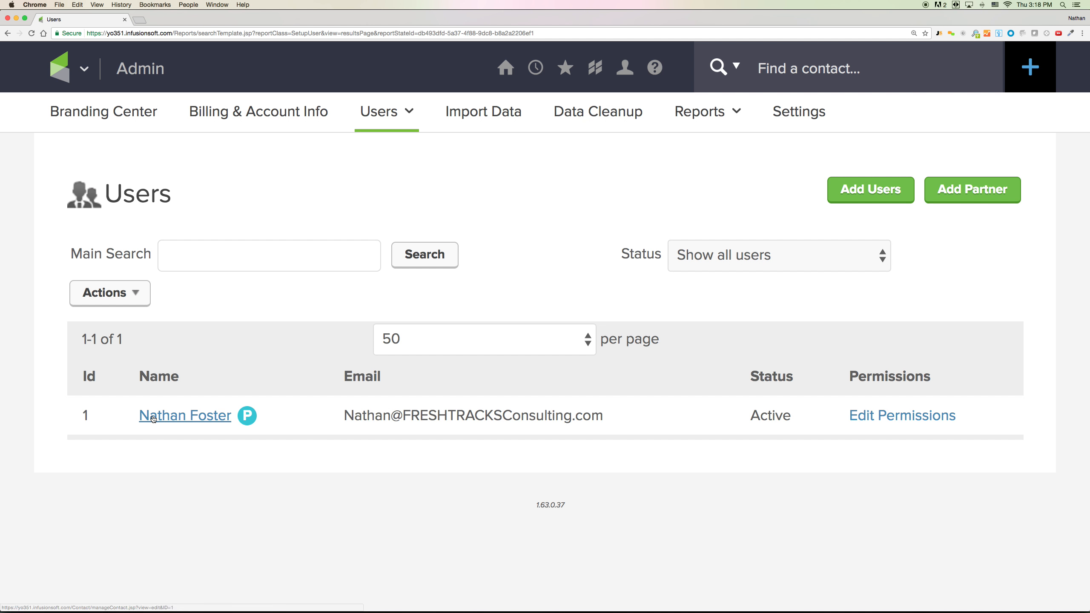
mouse_move(1001, 305)
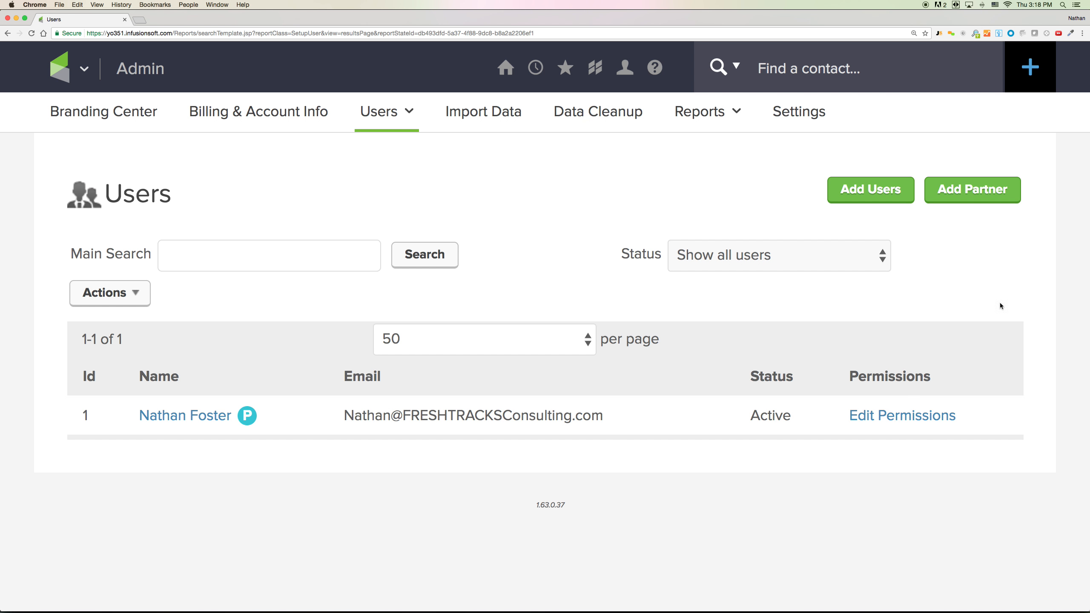
left_click(972, 190)
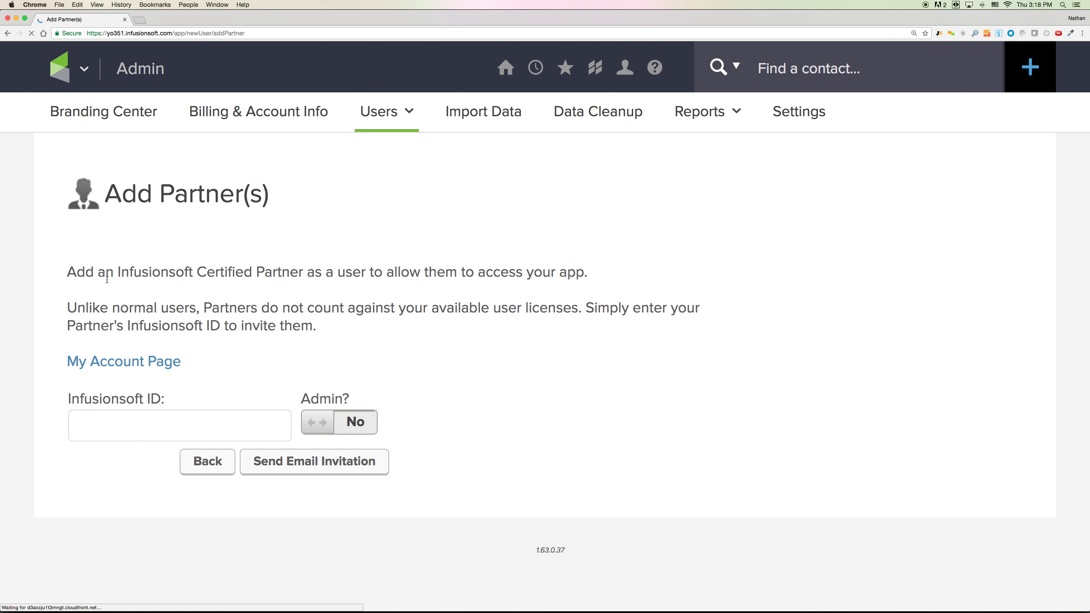
left_click(179, 425)
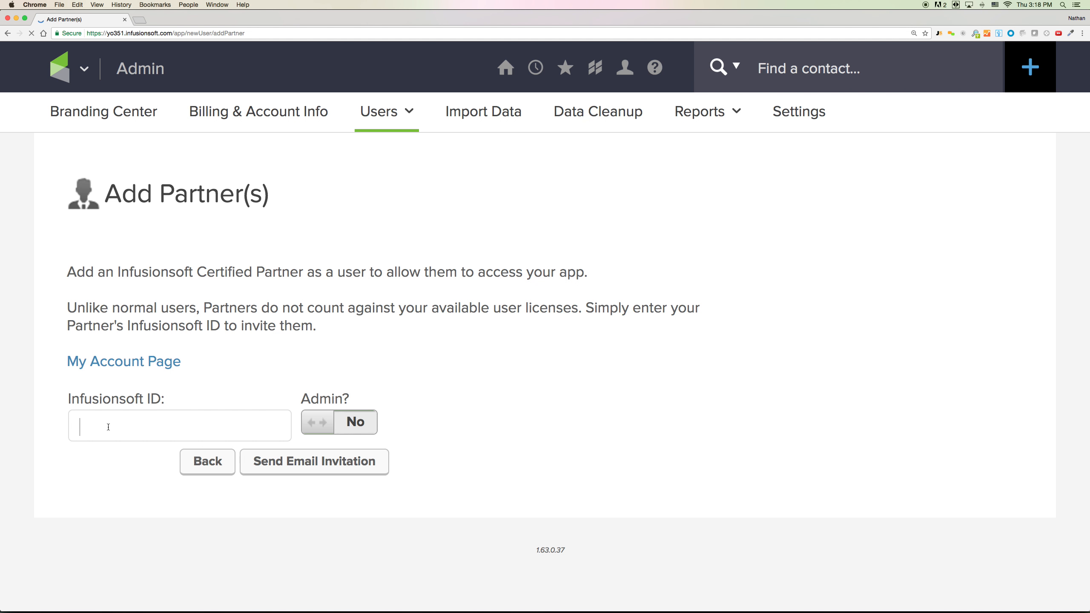
type("FRESHTRACKSConsulting.com")
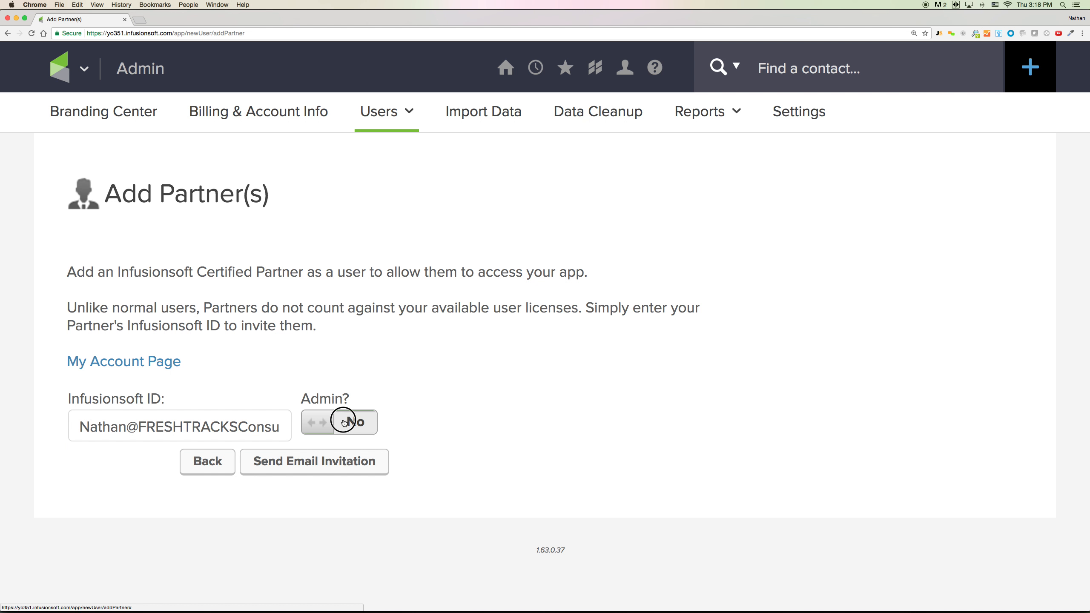
Switch the new partner's Admin? toggle from No to Yes.
left_click(339, 422)
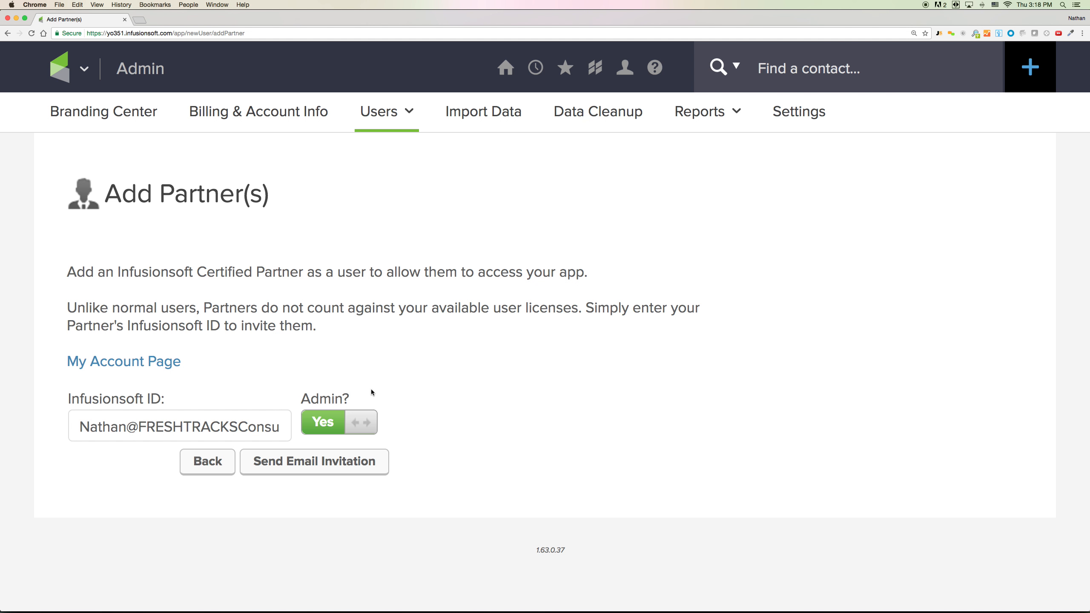
mouse_move(384, 408)
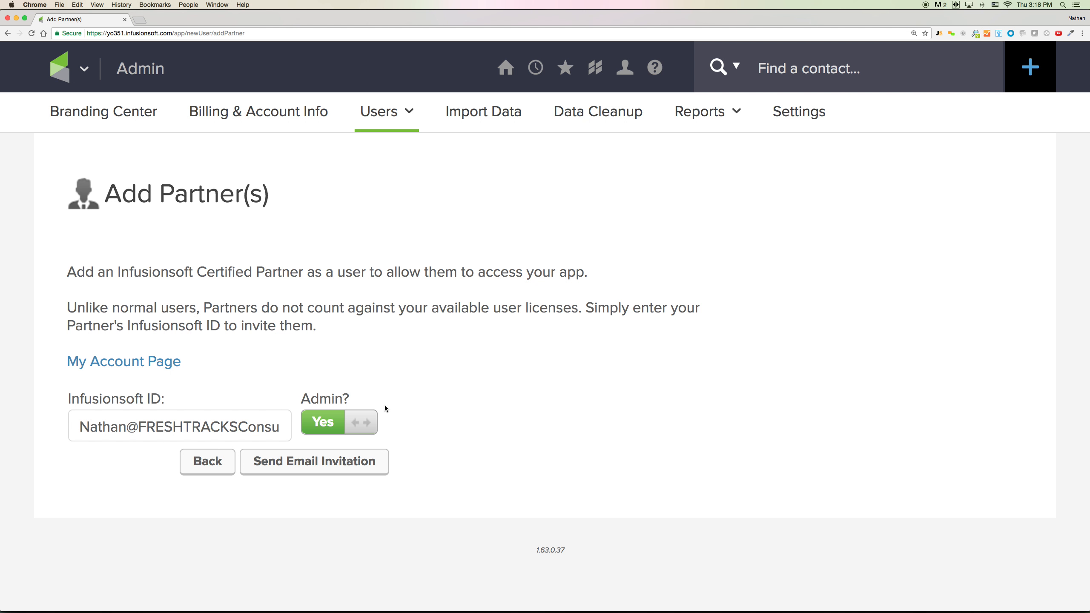
mouse_move(438, 470)
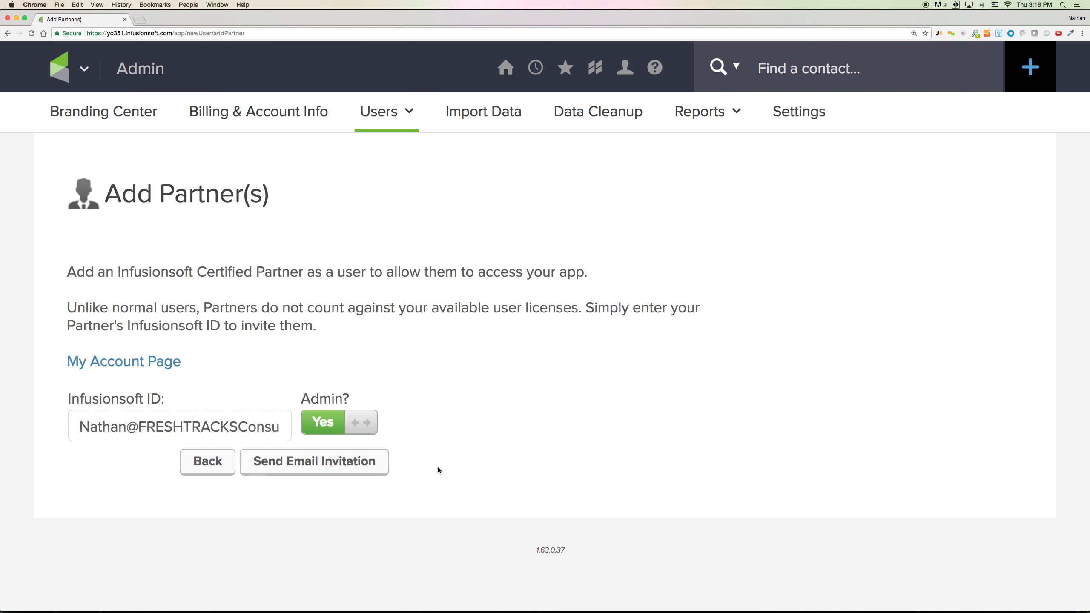
mouse_move(431, 471)
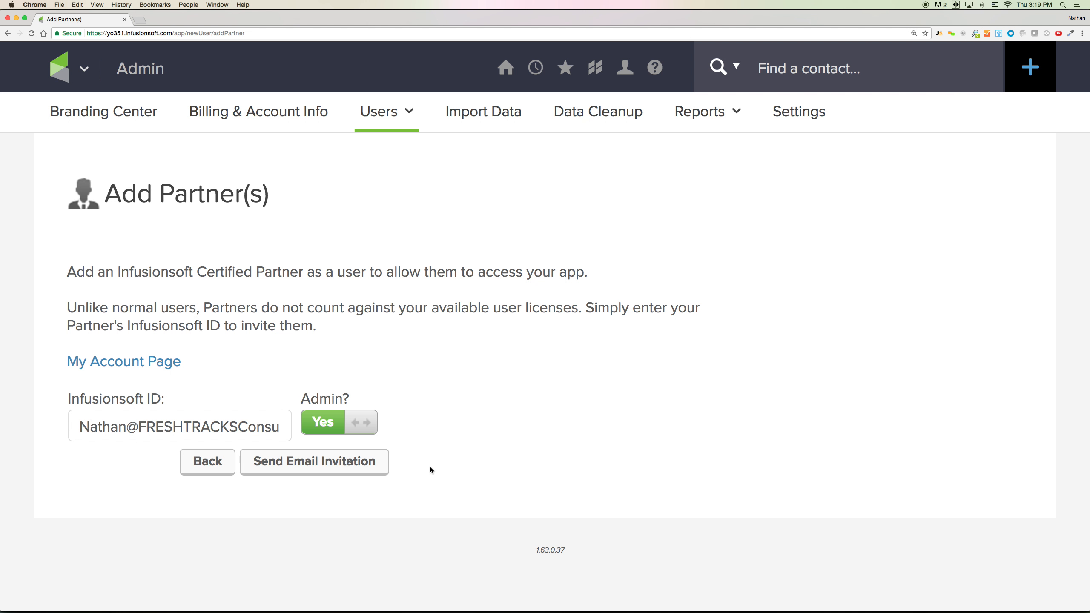